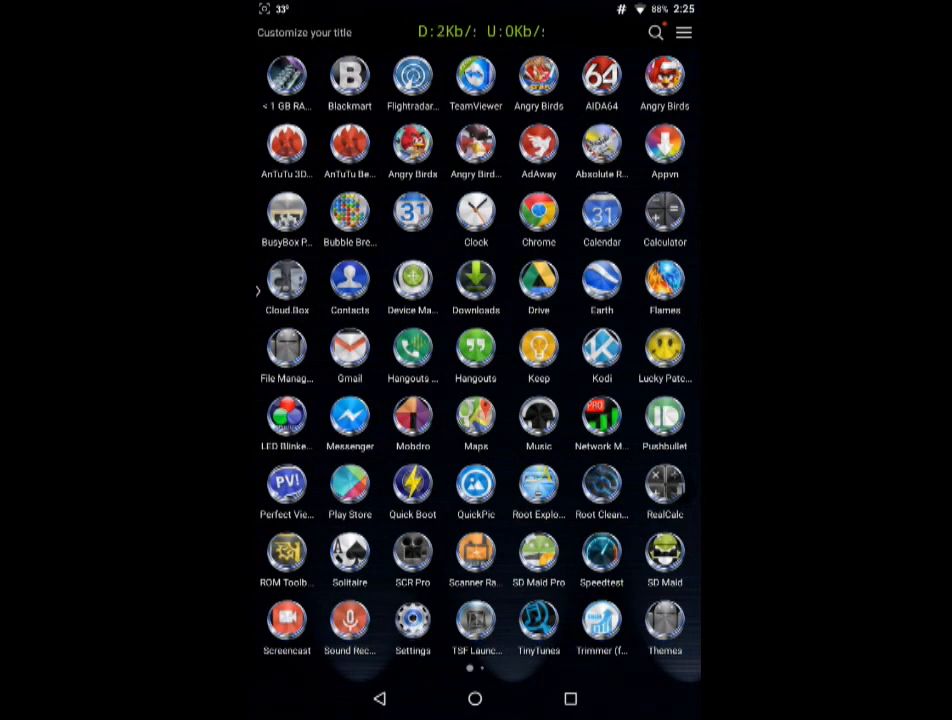
Step: Open Settings and view About tablet: Nexus 7, Android 6.0.1, CyanogenMod 13 build
{"action": "left_click", "coordinate": [412, 628]}
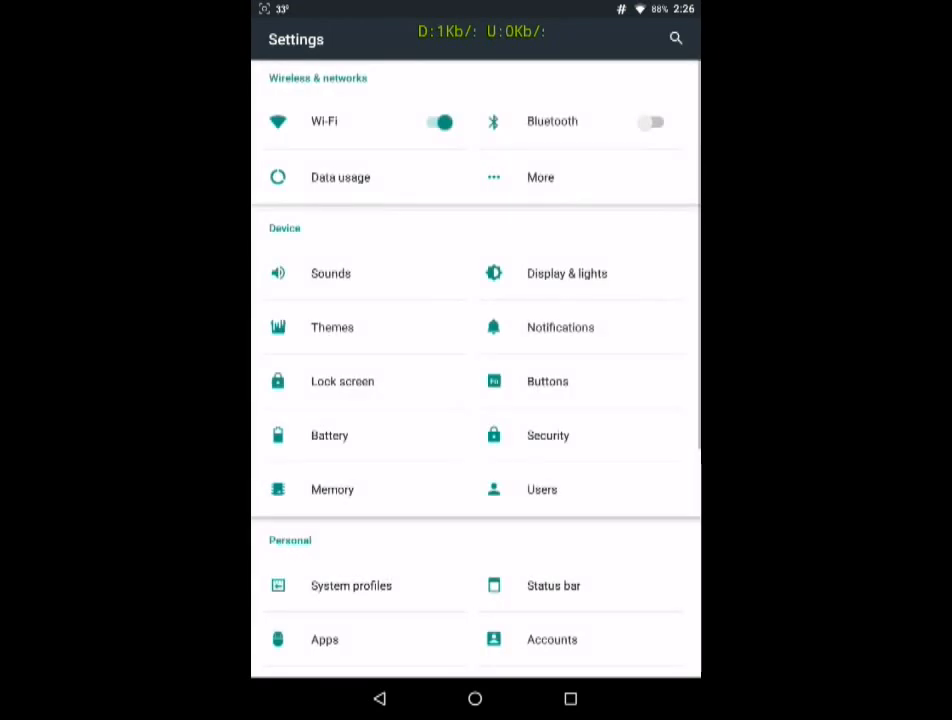
{"action": "scroll", "scroll_direction": "down", "scroll_amount": 3}
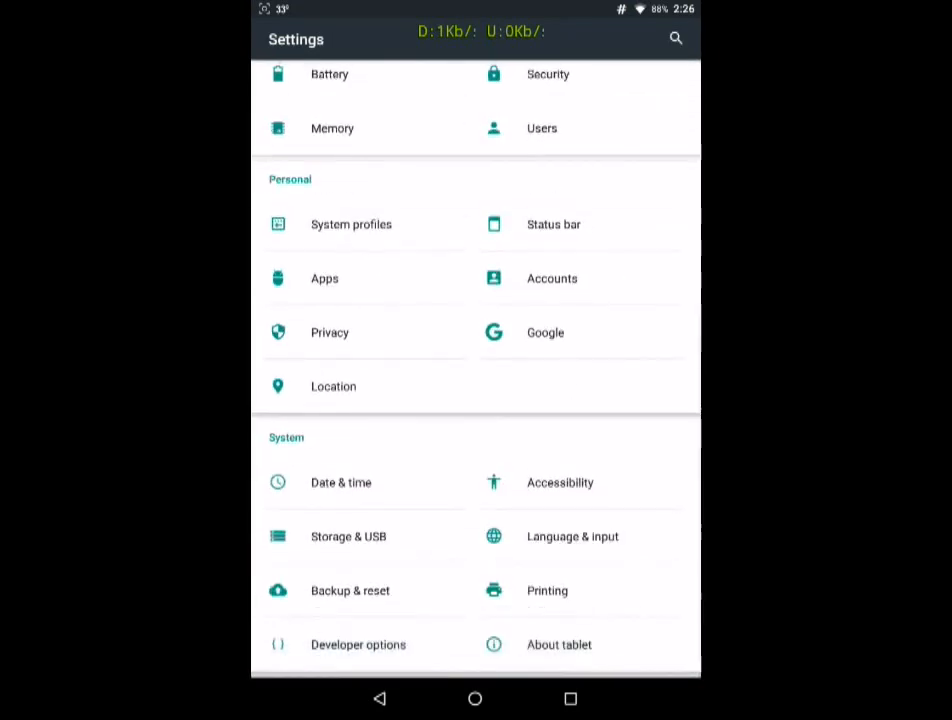
{"action": "left_click", "coordinate": [559, 644]}
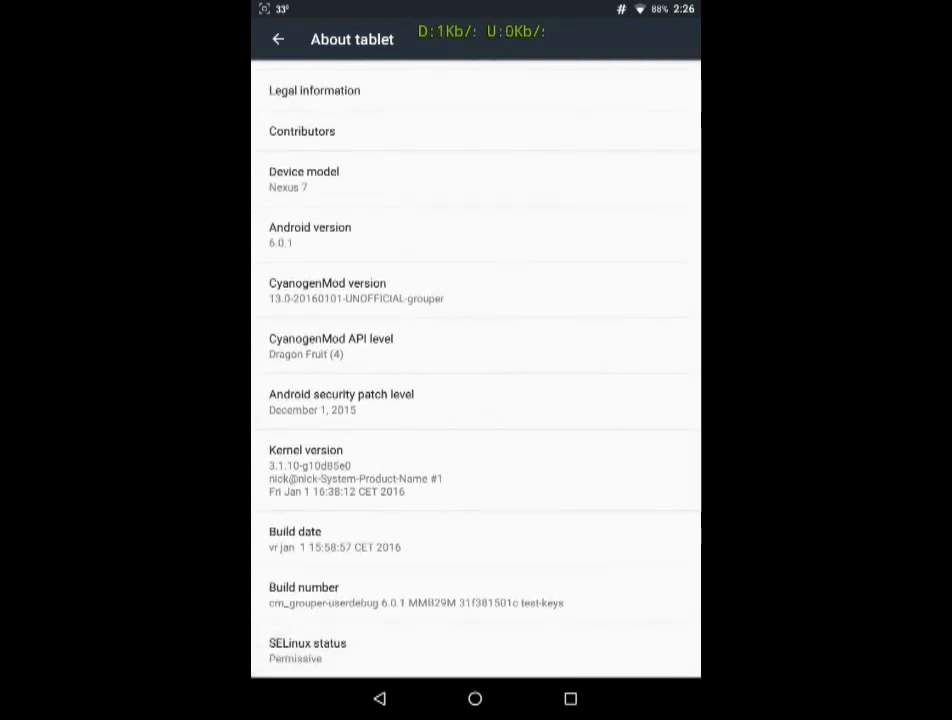
Step: Return from Settings to the home screen with the weather clock widget
{"action": "left_click", "coordinate": [278, 39]}
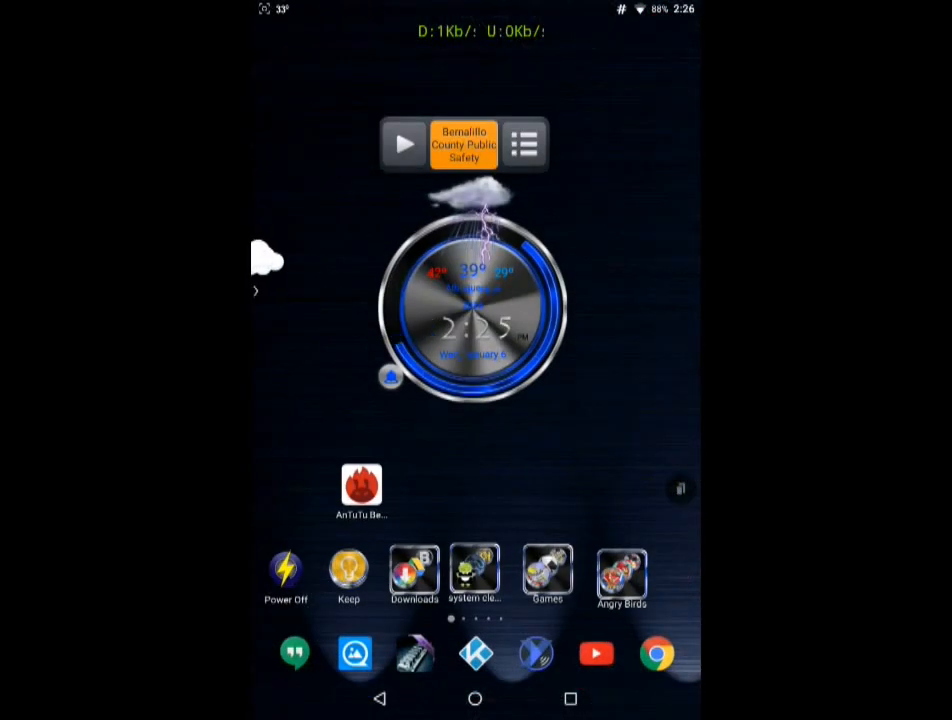
Step: Launch AnTuTu, answer the location prompt, and view the 16868 total score
{"action": "left_click", "coordinate": [360, 485]}
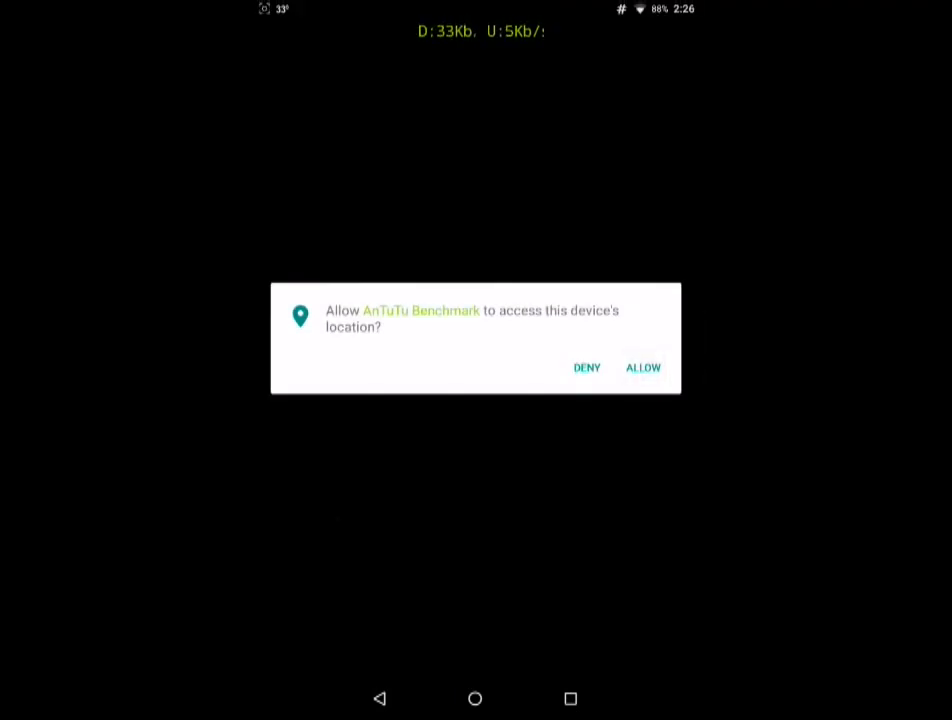
{"action": "left_click", "coordinate": [642, 367]}
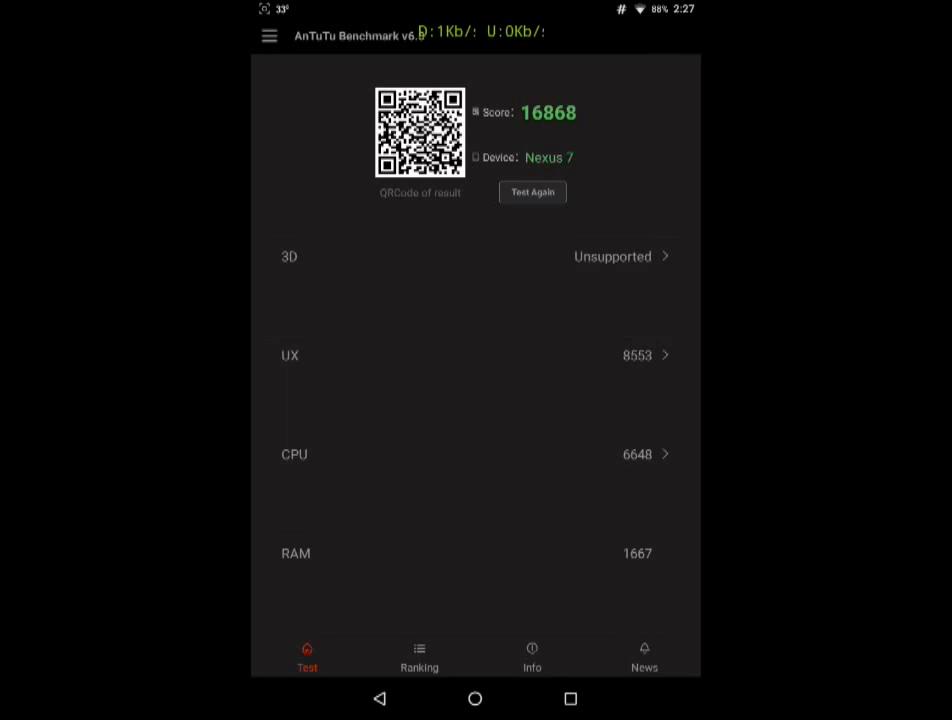
Step: Browse AnTuTu's device rankings, return to the score summary, then exit to the app drawer
{"action": "left_click", "coordinate": [419, 657]}
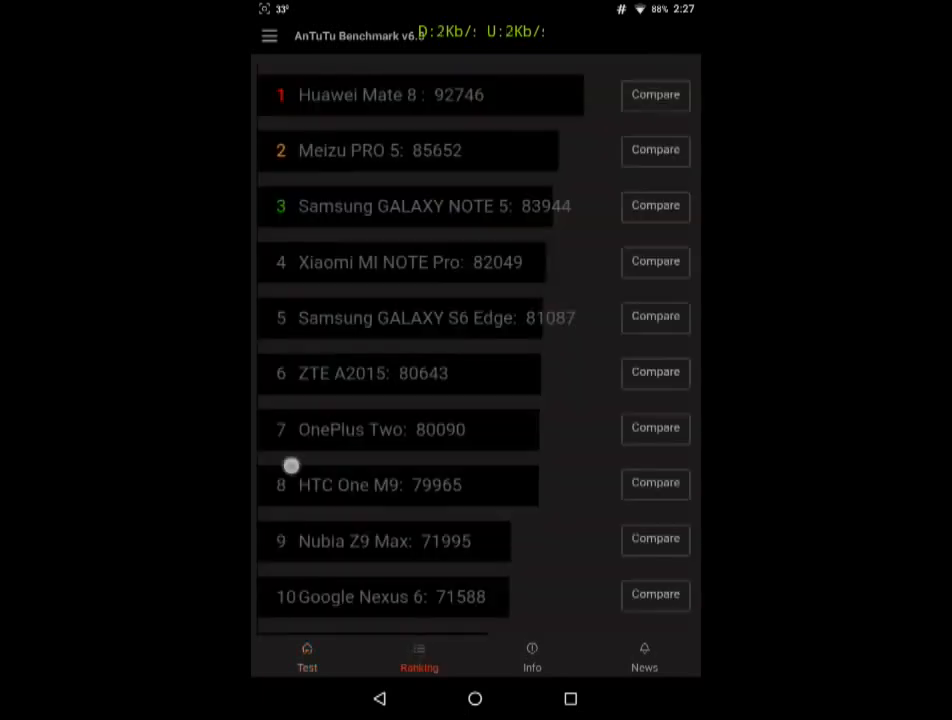
{"action": "scroll", "scroll_direction": "down", "scroll_amount": 3}
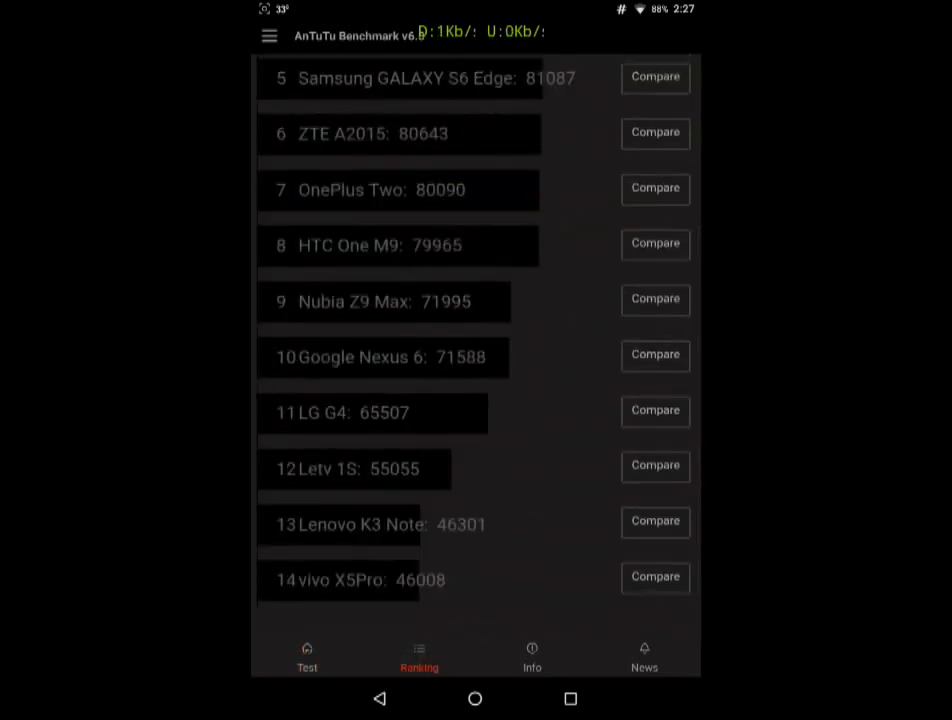
{"action": "left_click", "coordinate": [307, 655]}
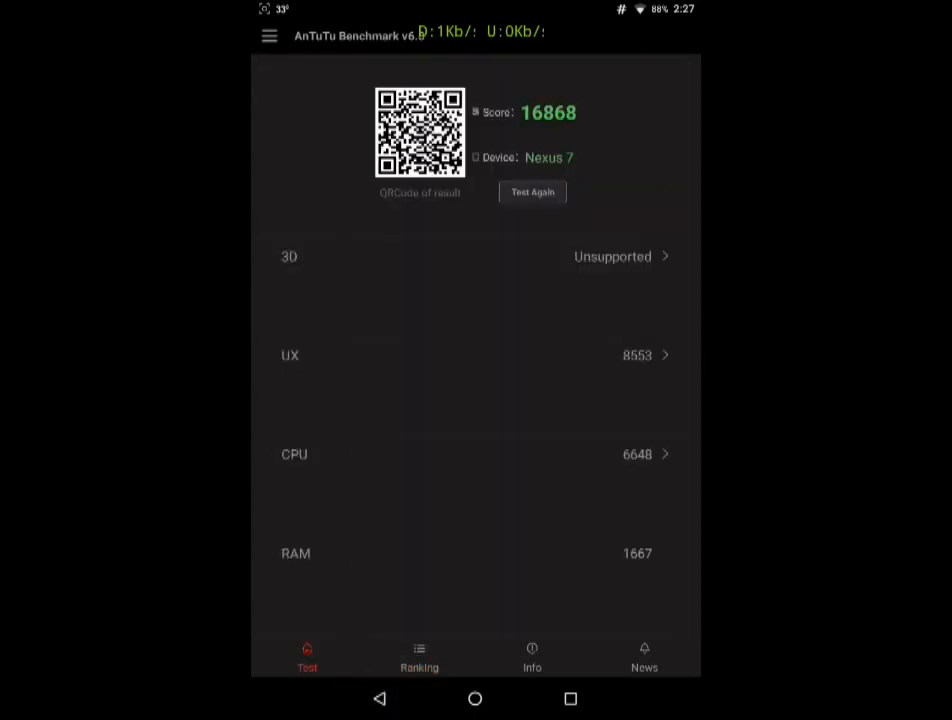
{"action": "key", "text": "Back"}
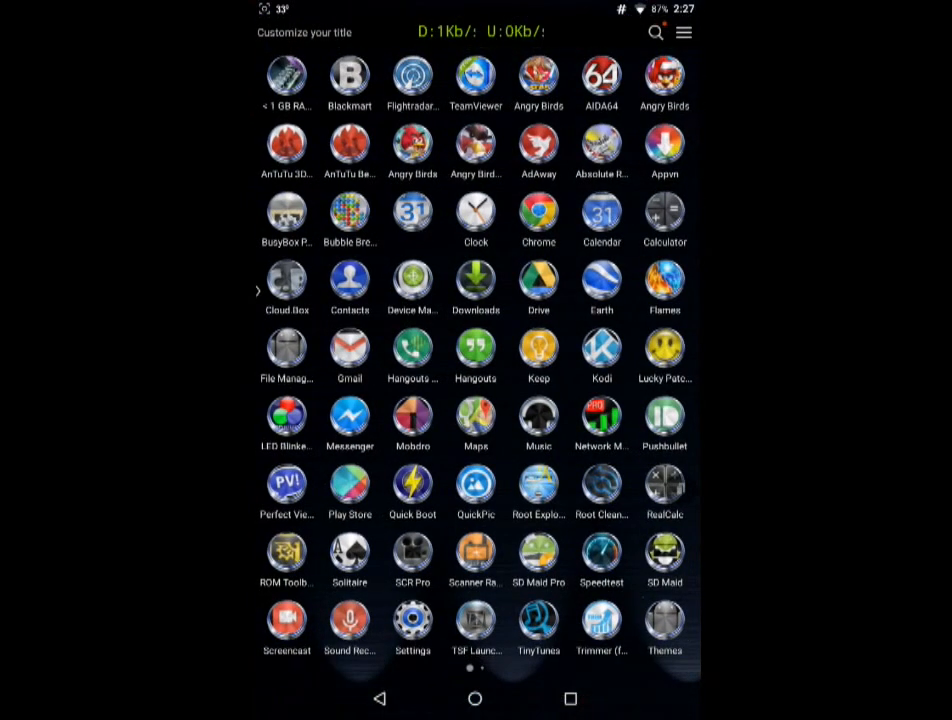
Step: Swipe through the app drawer, then return to the weather clock home screen
{"action": "scroll", "scroll_direction": "left", "scroll_amount": 3}
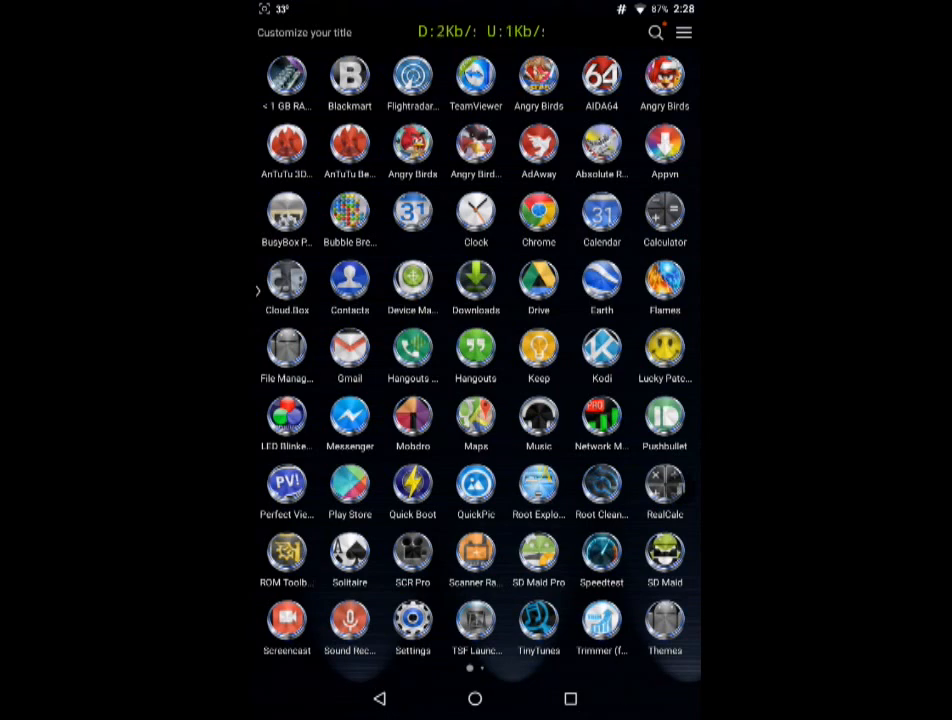
{"action": "left_click", "coordinate": [475, 699]}
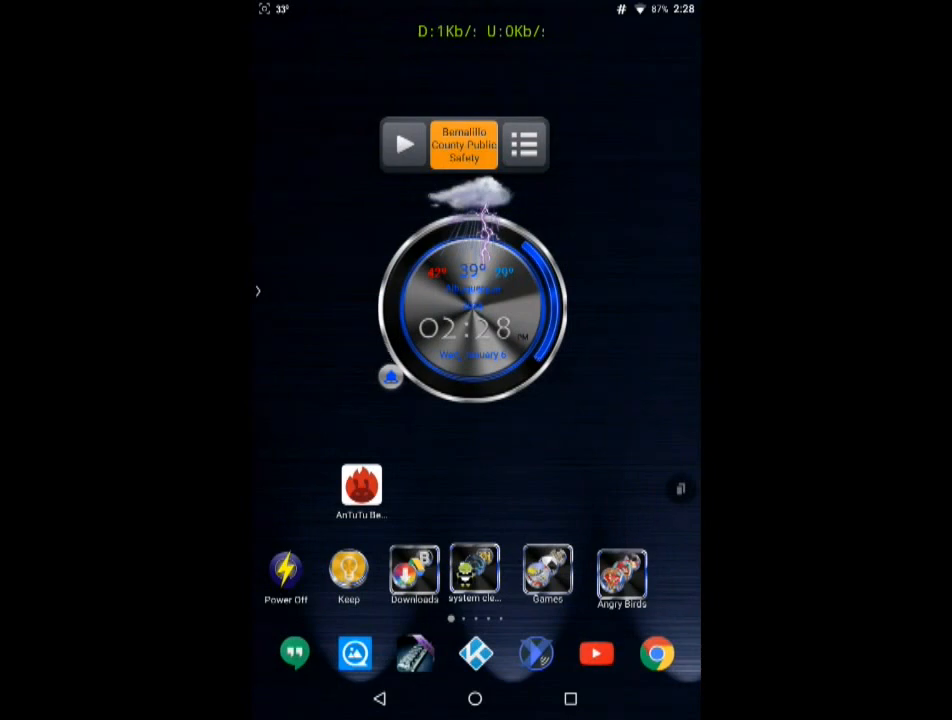
Step: Open the dock's Games folder showing Absolute RC, Solitaire, ZenDice and Bubble Breaker
{"action": "left_click", "coordinate": [547, 575]}
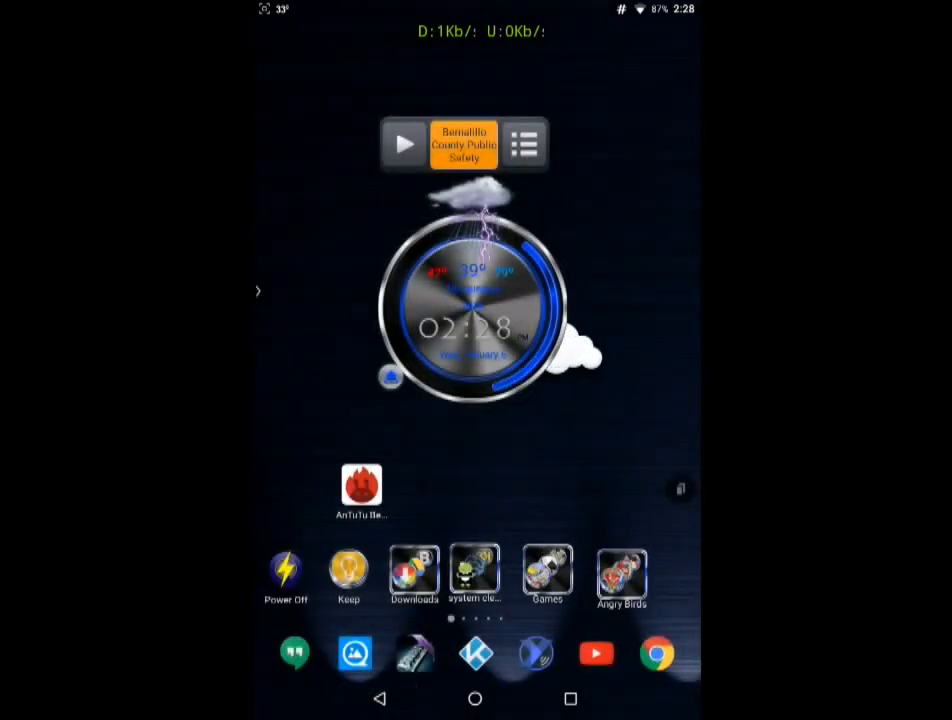
{"action": "left_click", "coordinate": [621, 570]}
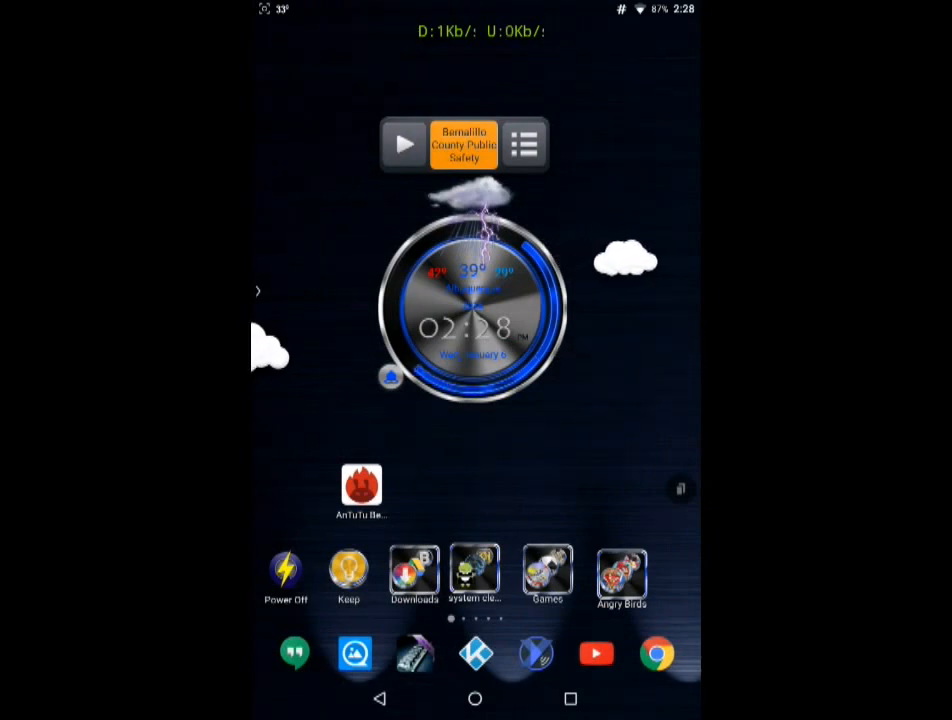
{"action": "left_click", "coordinate": [546, 568]}
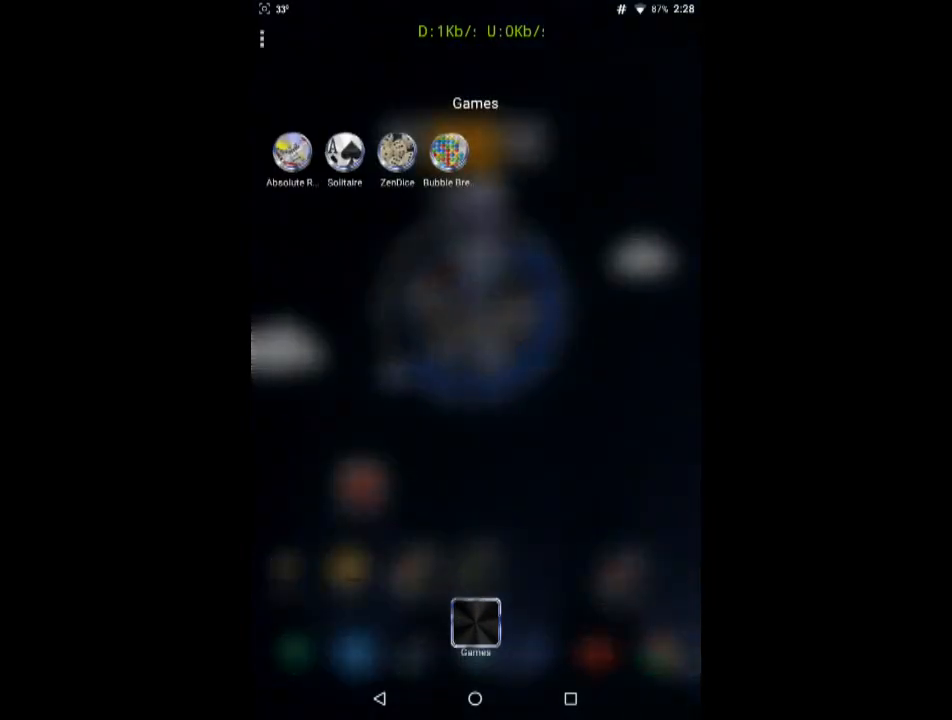